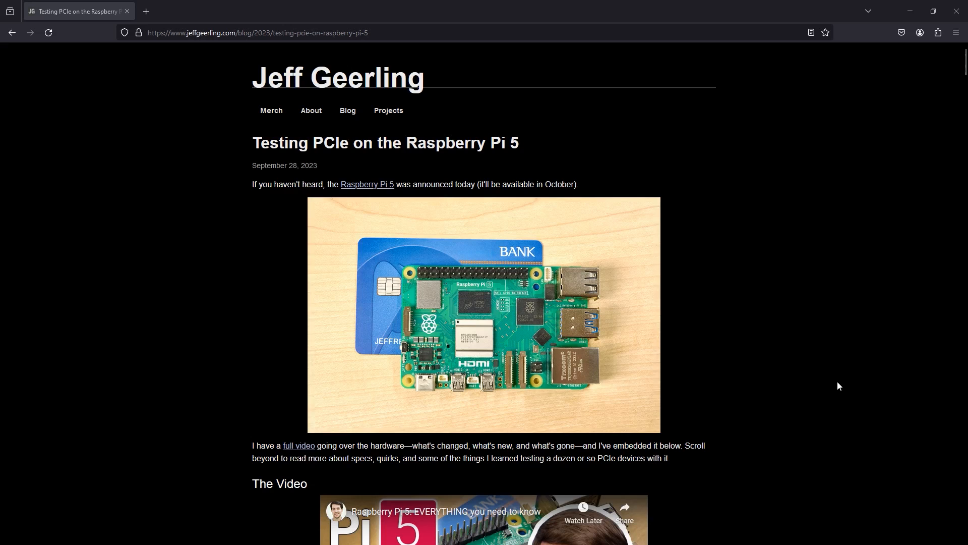
# - Update and upgrade the system packages with sudo apt upgrade -y
pyautogui.scroll(-3)
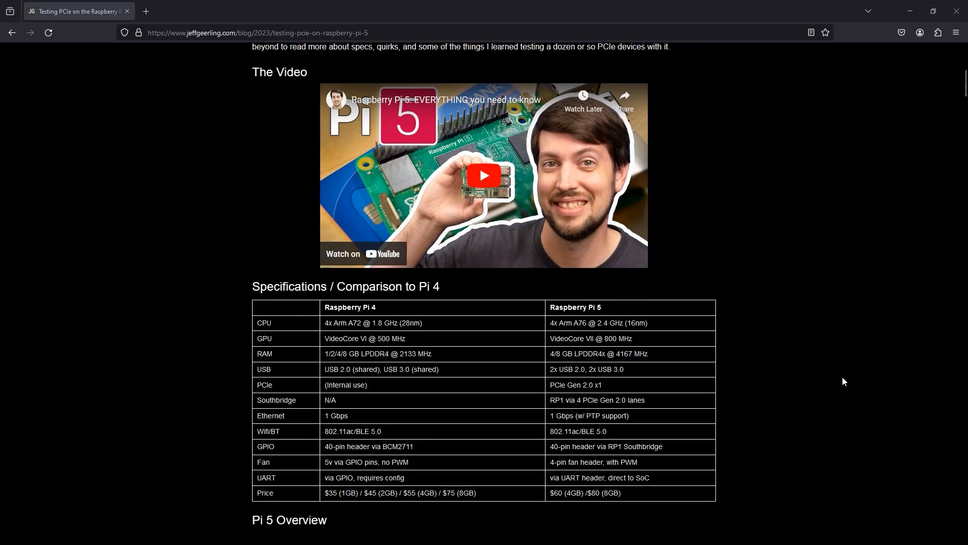
pyautogui.scroll(-3)
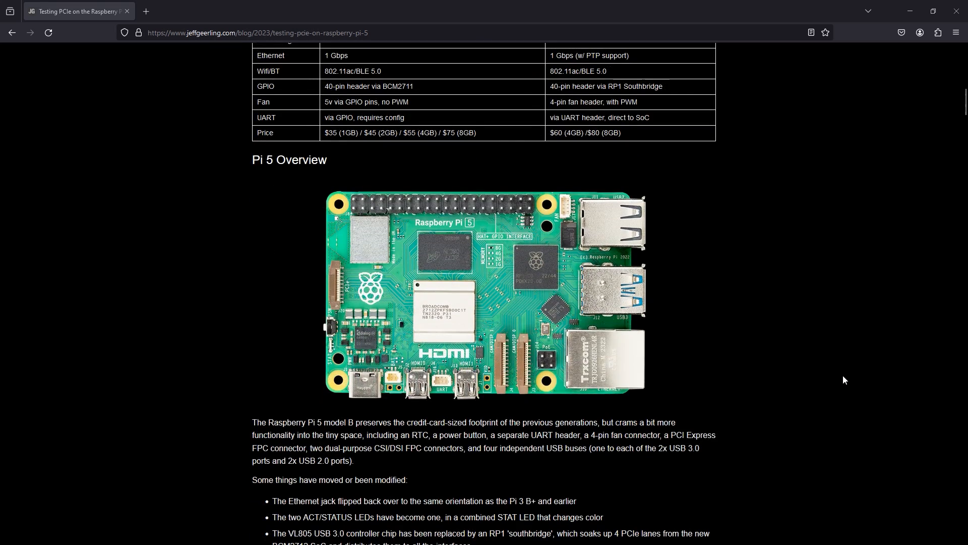
pyautogui.scroll(-3)
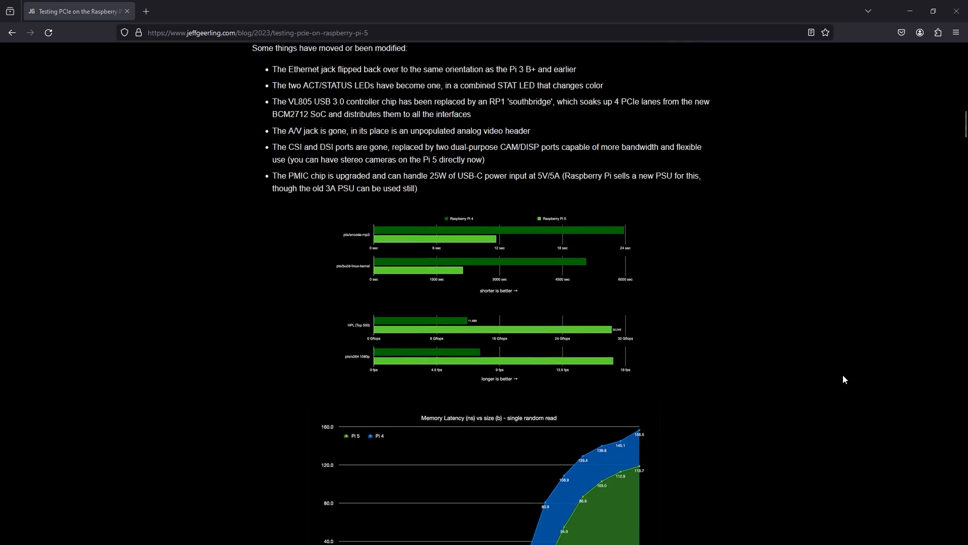
pyautogui.scroll(-3)
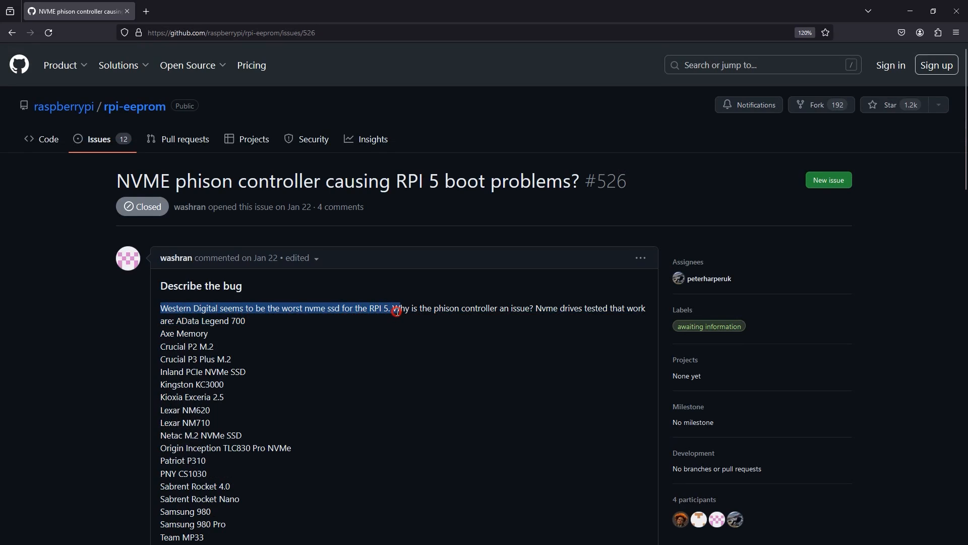
pyautogui.scroll(-3)
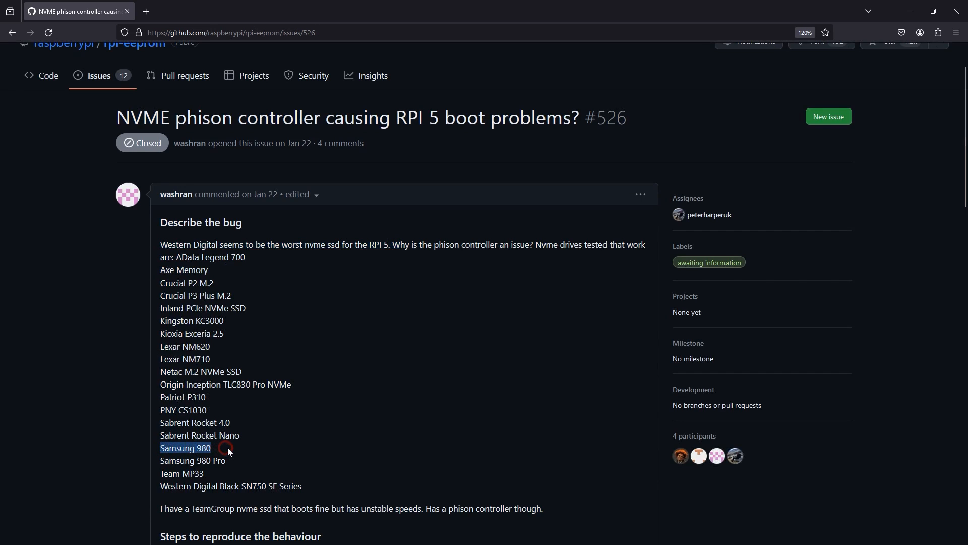
pyautogui.scroll(-3)
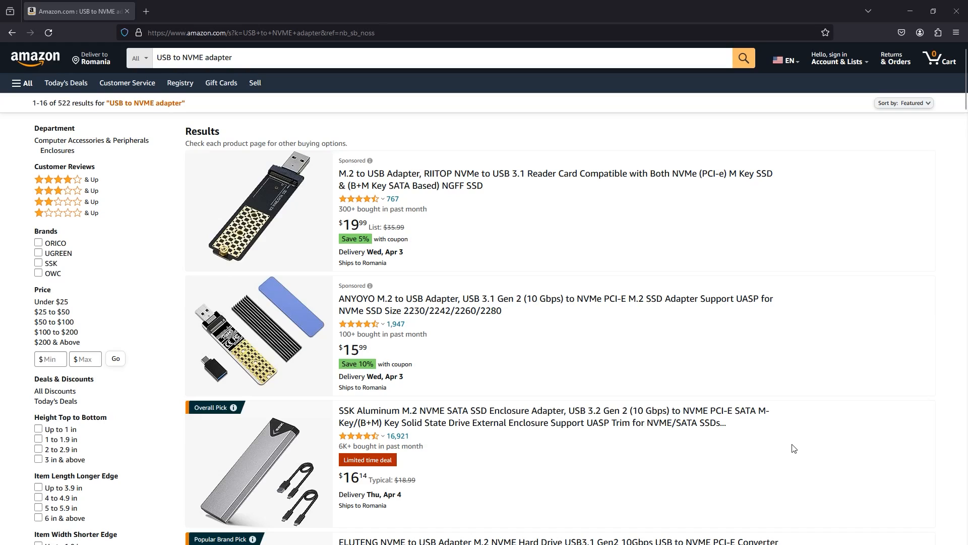
pyautogui.scroll(-3)
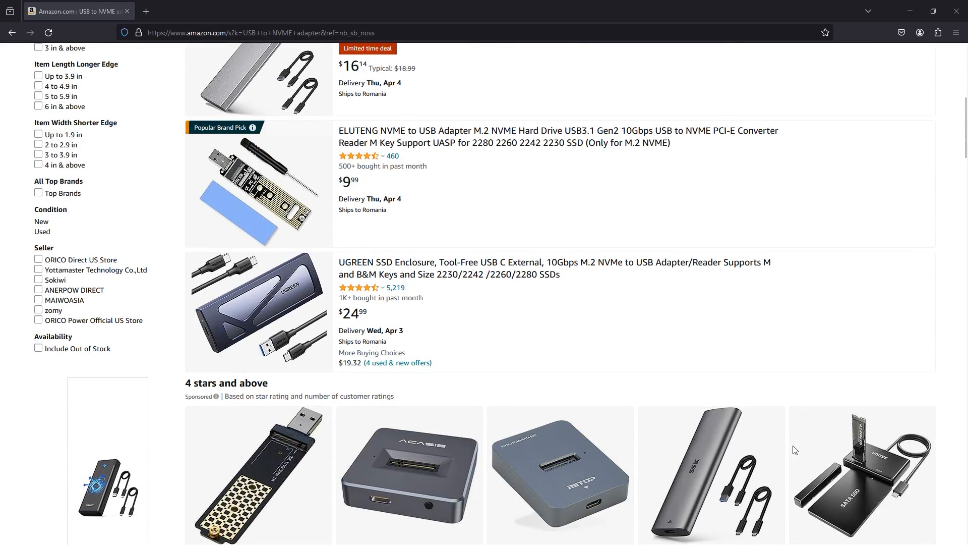
pyautogui.scroll(-3)
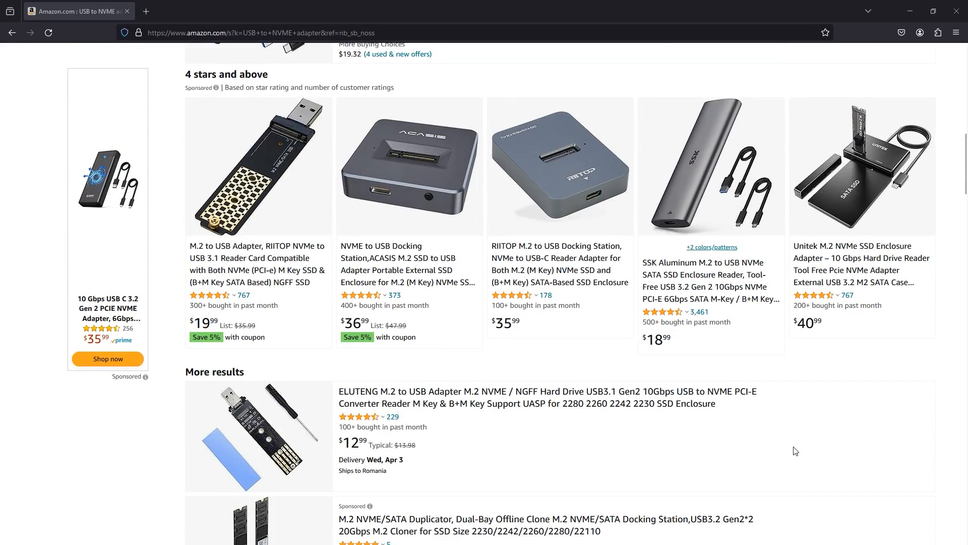
pyautogui.scroll(-3)
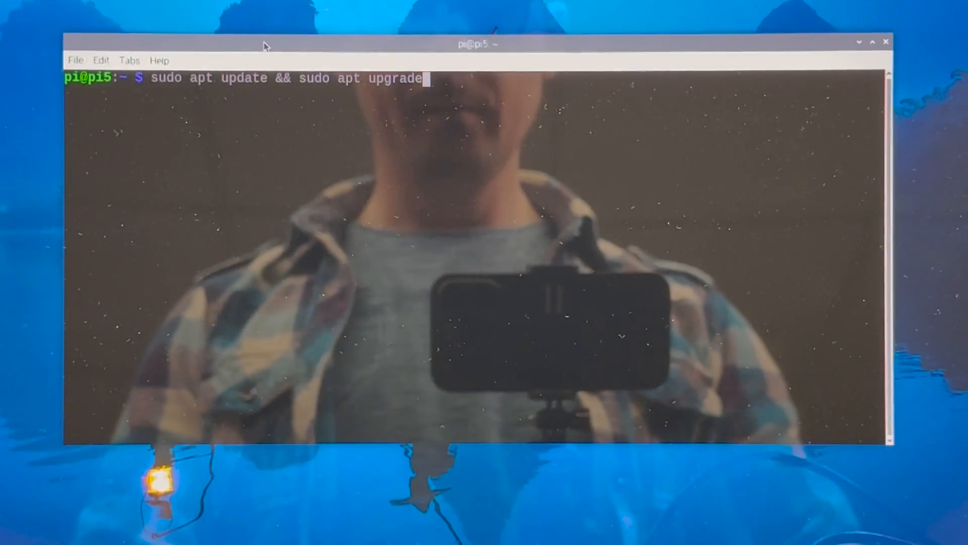
pyautogui.write('-y')
pyautogui.write('sudo rpi-eeprom-update')
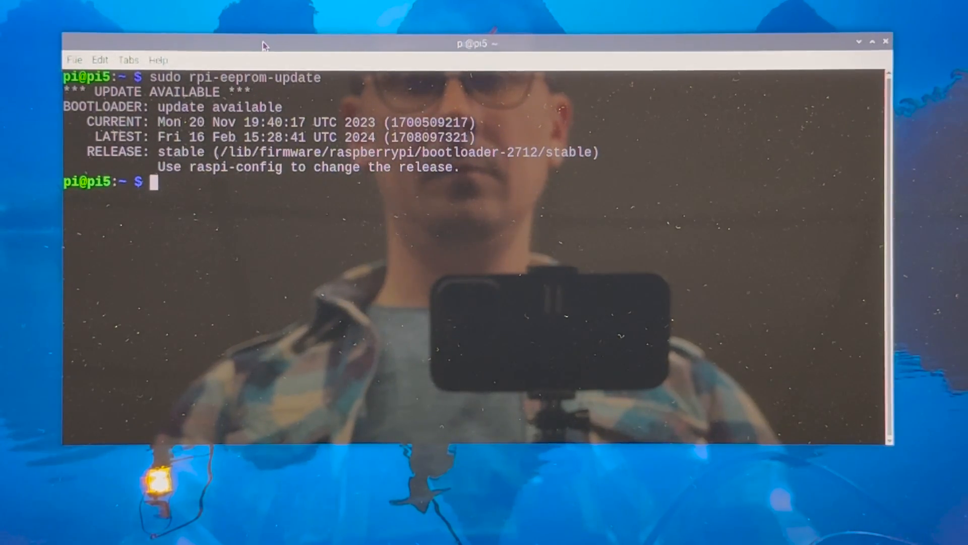
# - Check for a newer bootloader with sudo rpi-eeprom-update, then launch sudo raspi-config
pyautogui.write('clear')
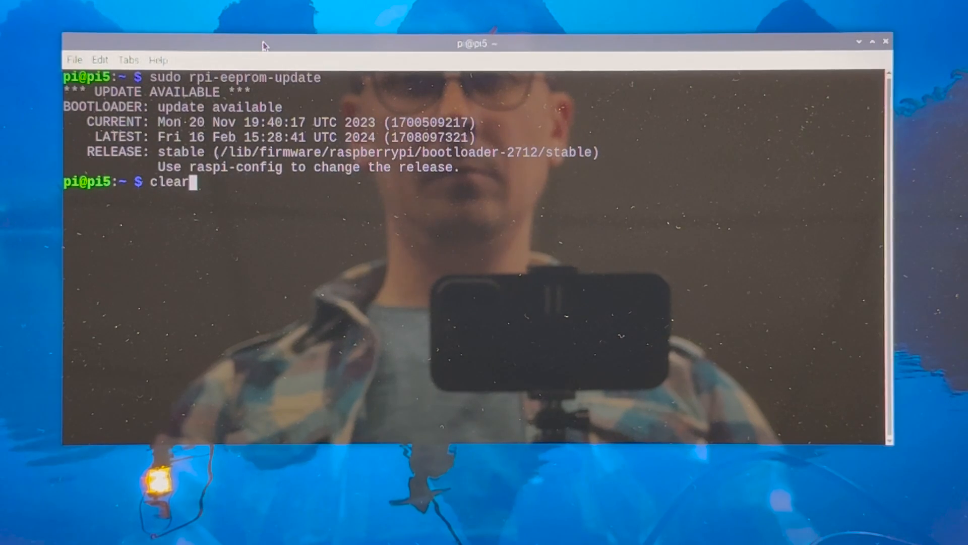
pyautogui.write('sudo rpi-eeprom-update')
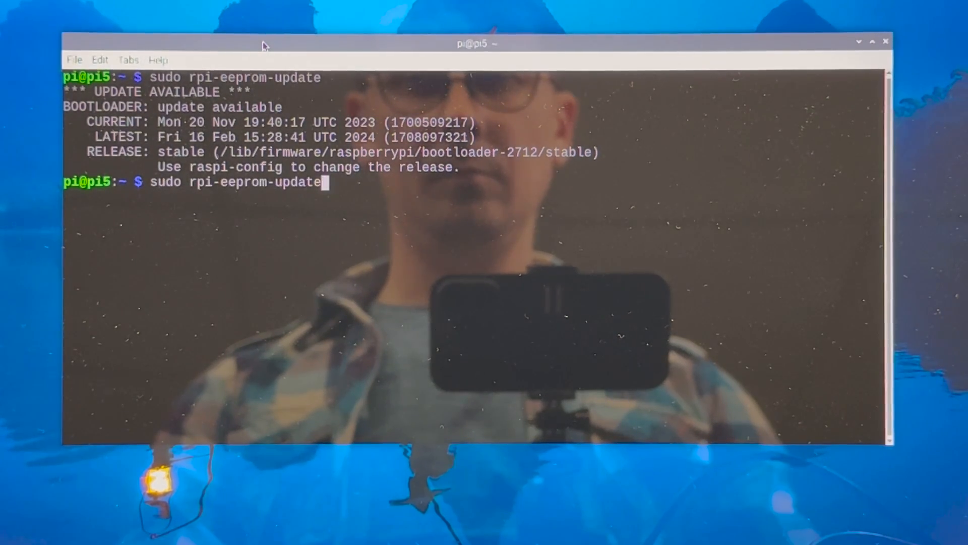
pyautogui.write('sudo raspi-config')
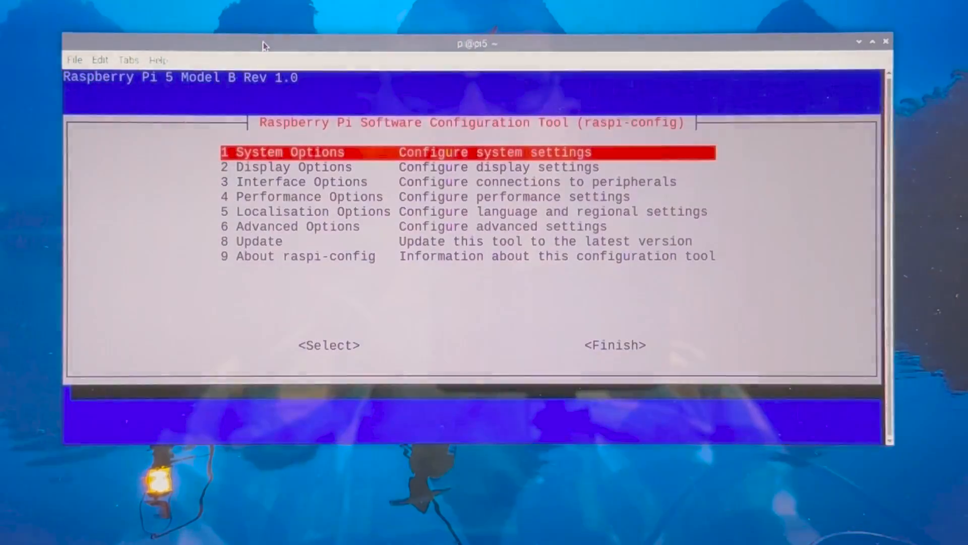
# - Select the E1 Latest bootloader version under Advanced Options and answer the reset prompt
pyautogui.press('Down')
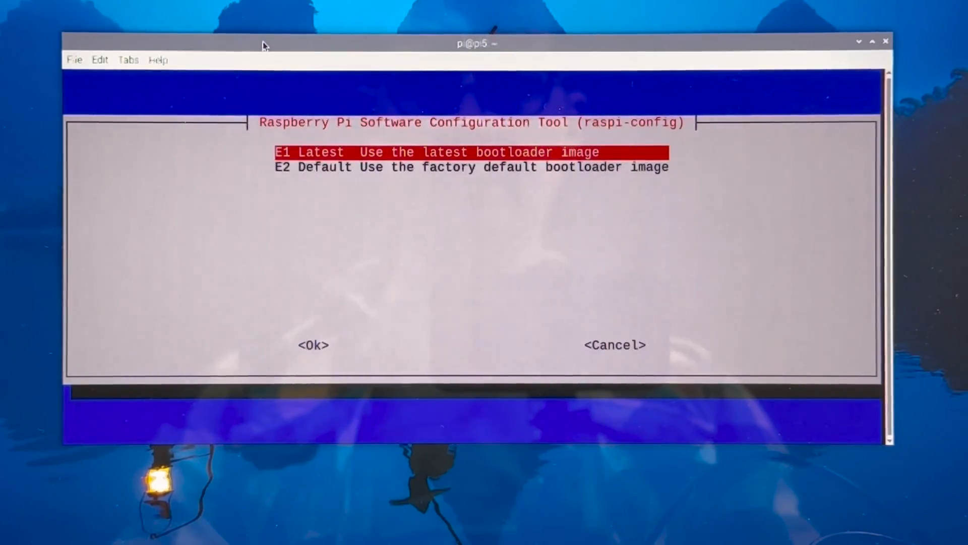
pyautogui.click(314, 345)
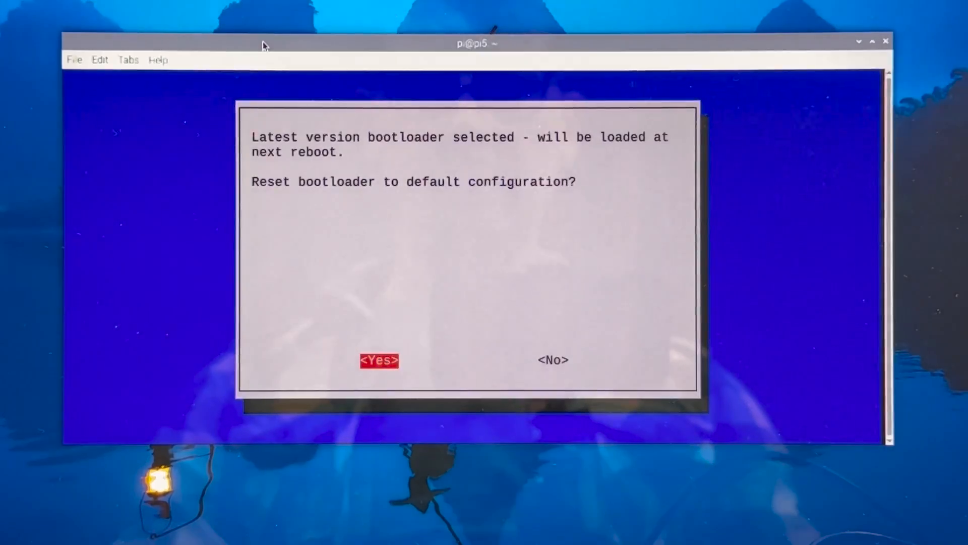
pyautogui.click(379, 360)
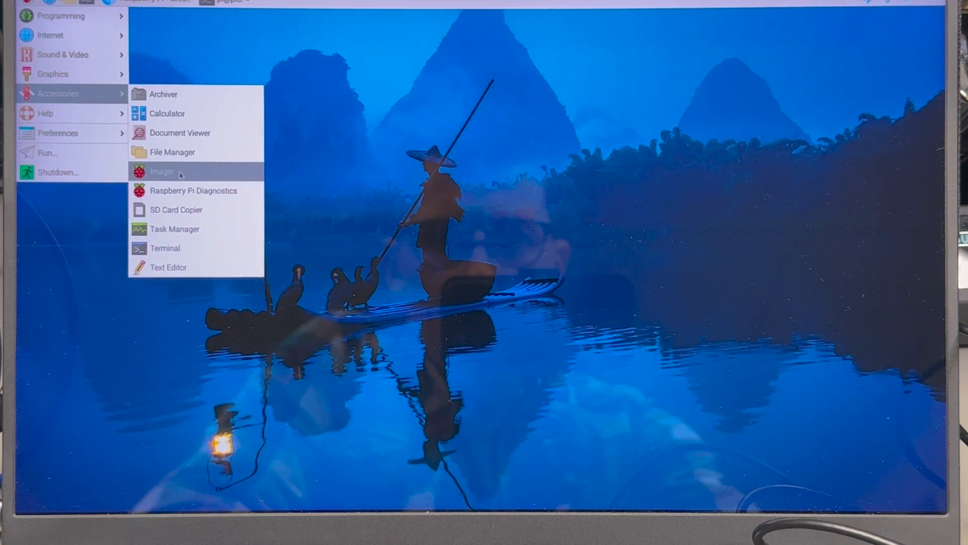
# - Choose Raspberry Pi 5, Raspberry Pi OS (64-bit) and the Samsung SSD 980, then continue
pyautogui.click(162, 171)
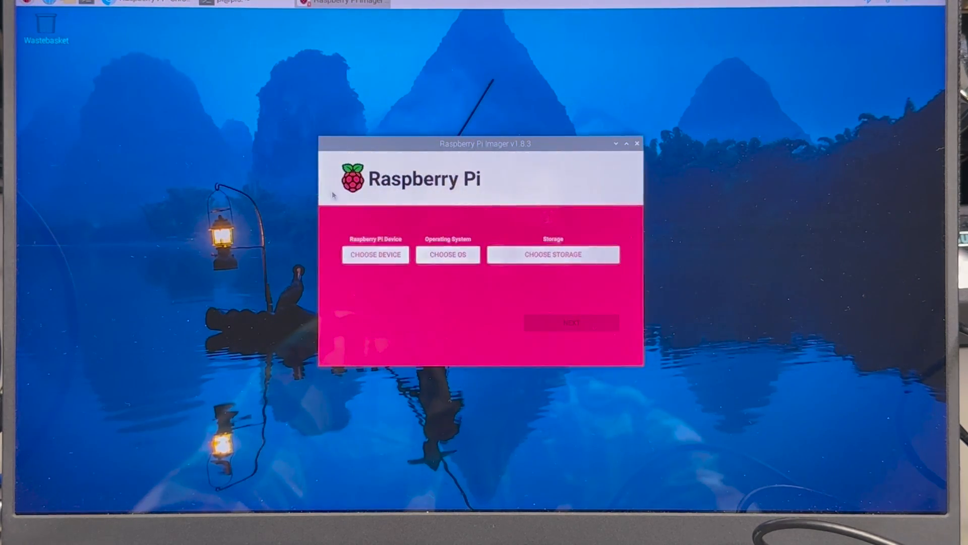
pyautogui.click(375, 253)
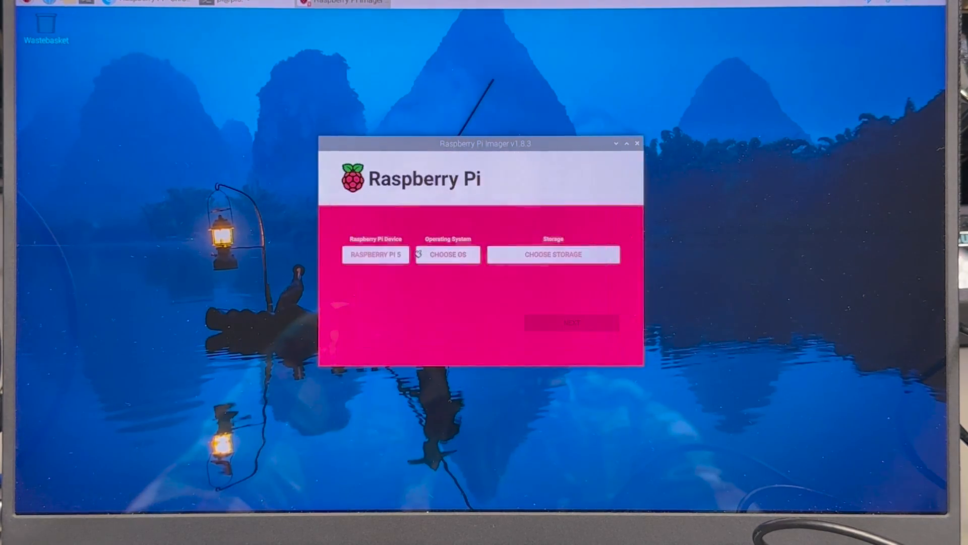
pyautogui.click(448, 254)
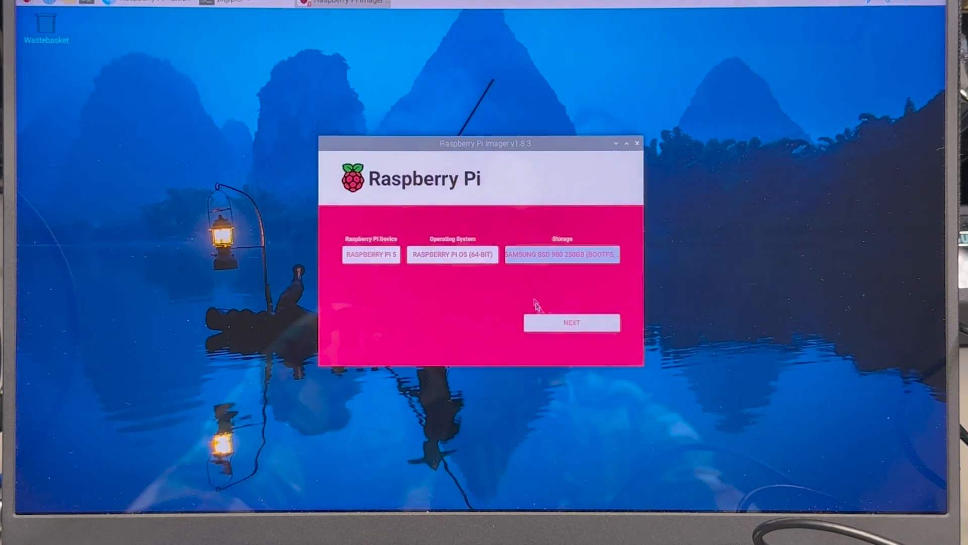
pyautogui.click(570, 321)
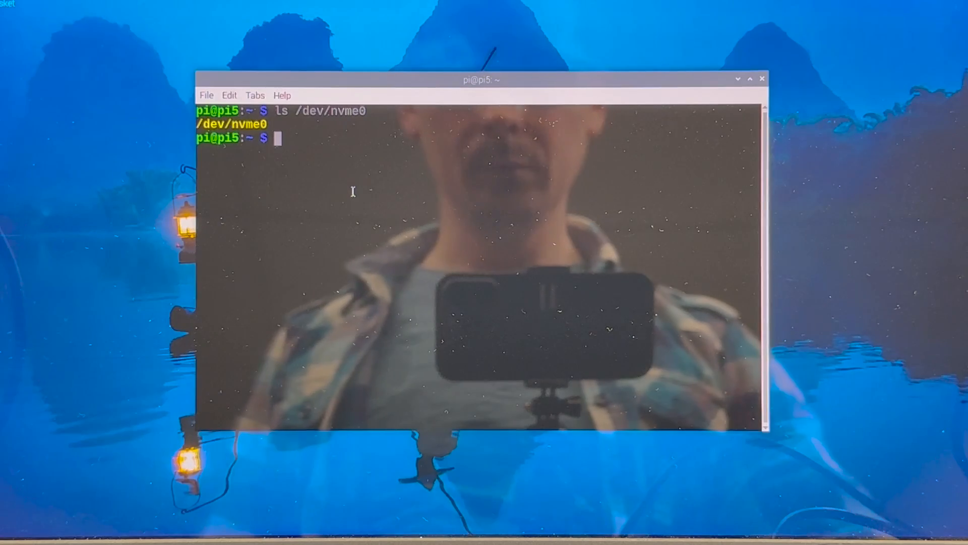
# - Run sudo raspi-config to apply the boot order change and reboot the Pi
pyautogui.write('sudo')
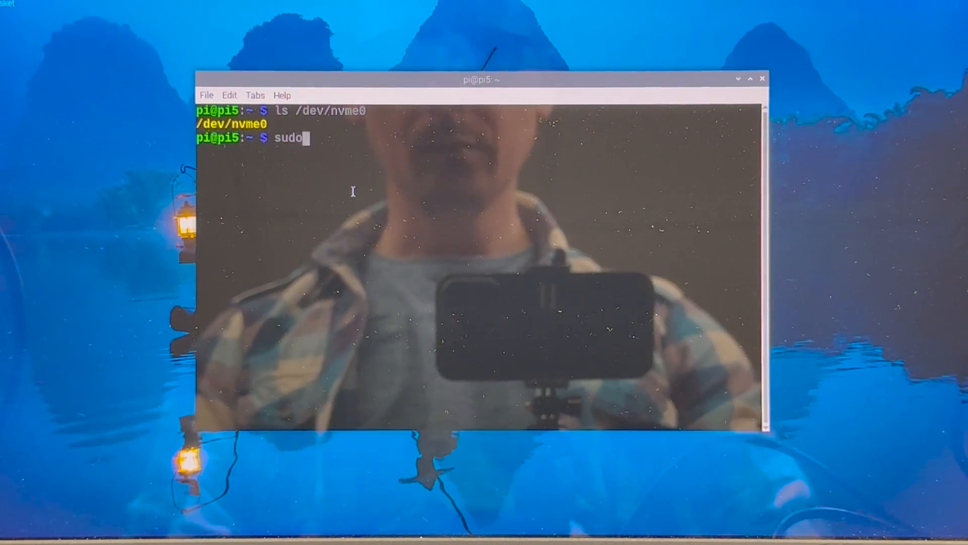
pyautogui.write('raspi-conf')
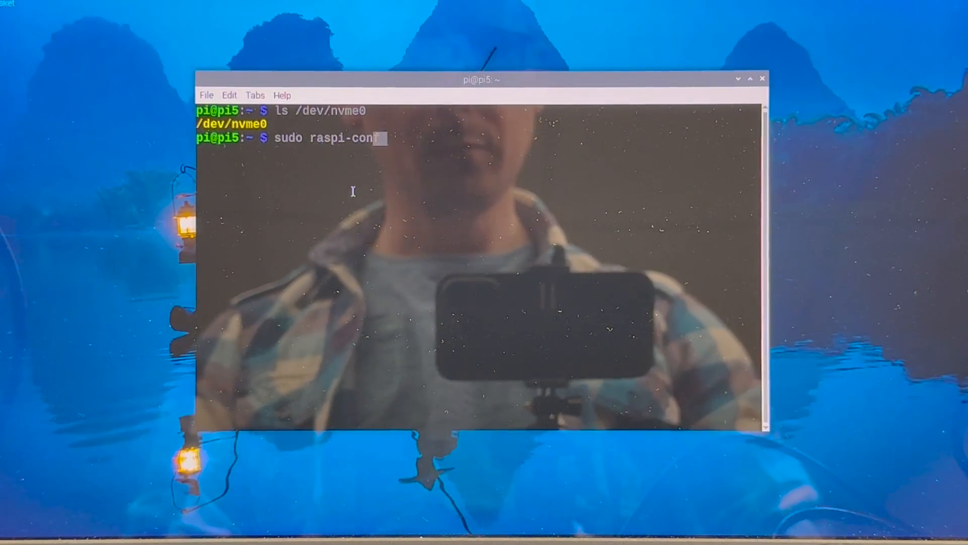
pyautogui.write('ig')
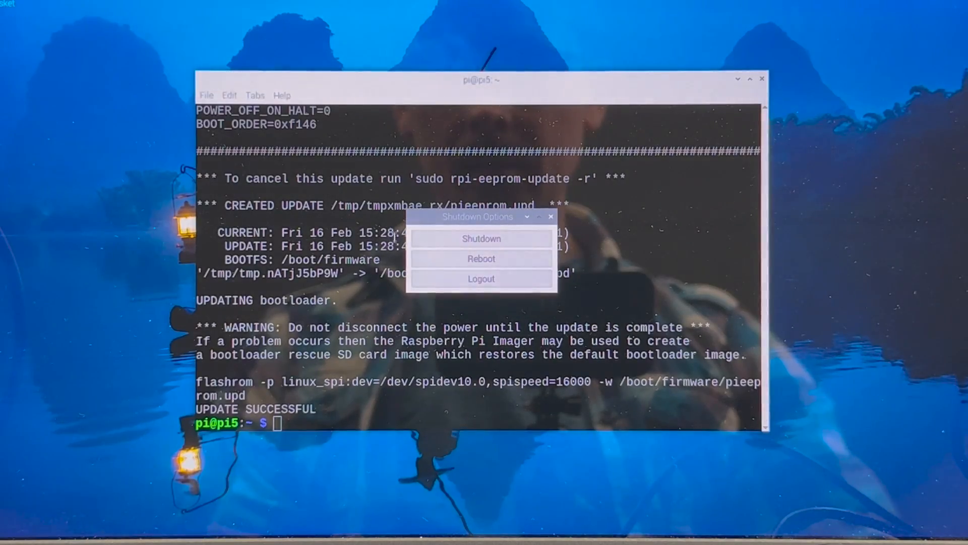
pyautogui.click(481, 259)
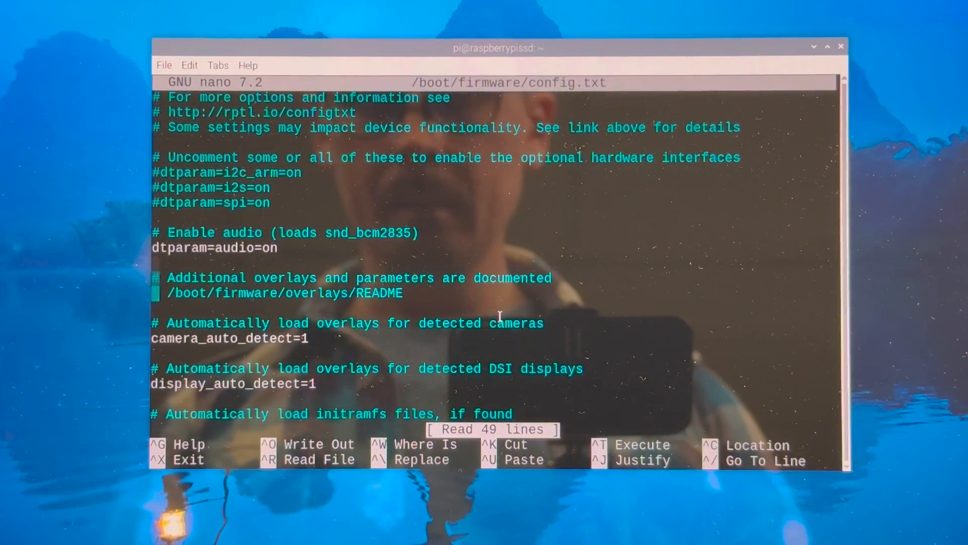
# - Add dtparam=pciex1_gen=3 at the bottom of config.txt and save the file
pyautogui.scroll(-3)
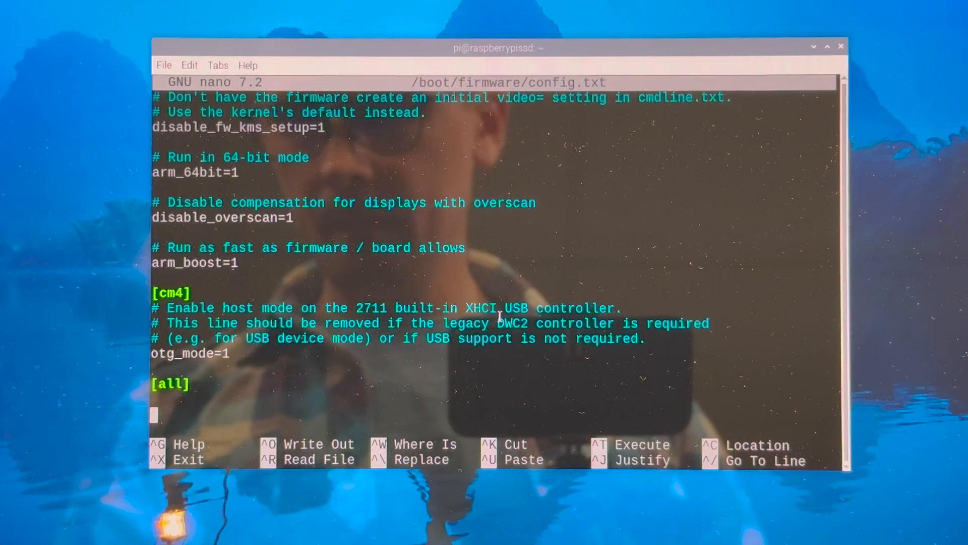
pyautogui.write('dtparam')
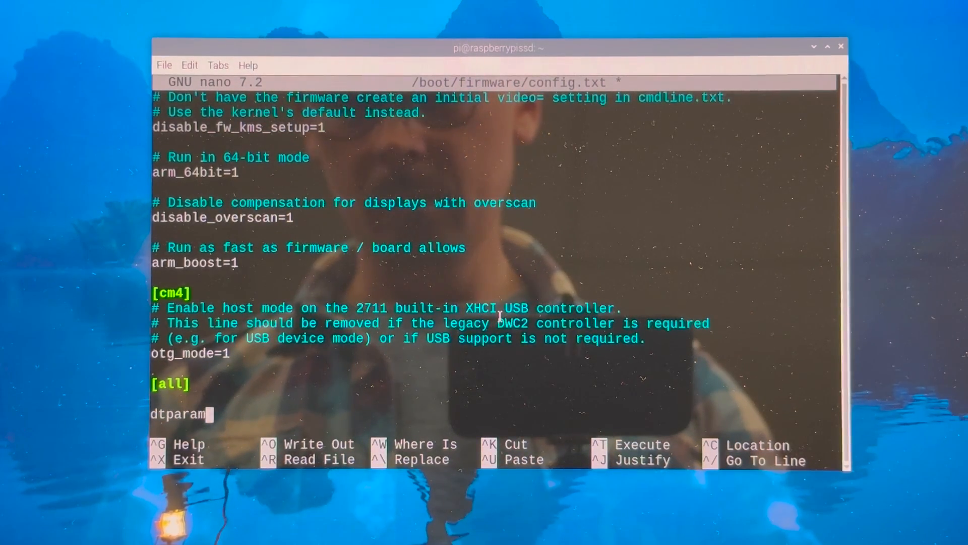
pyautogui.write('=pci')
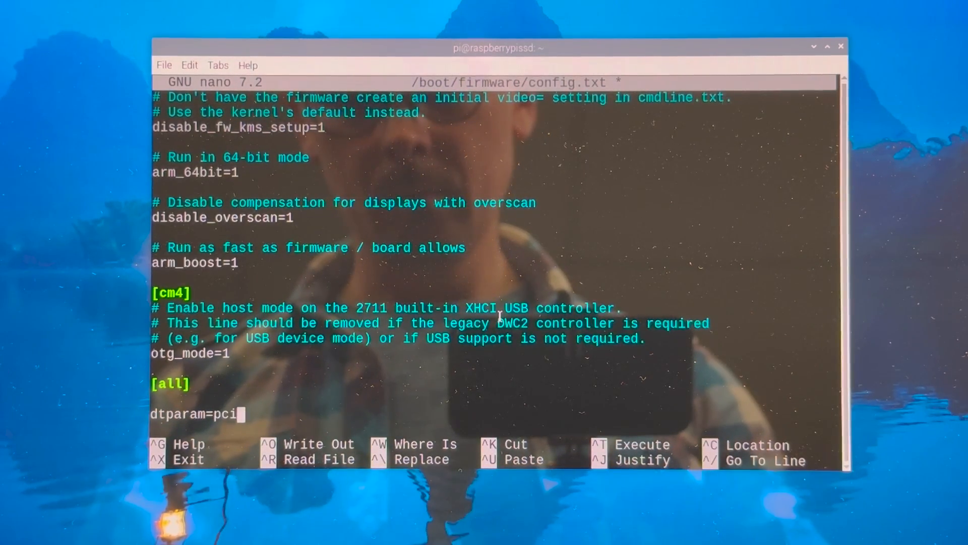
pyautogui.write('ex1_g')
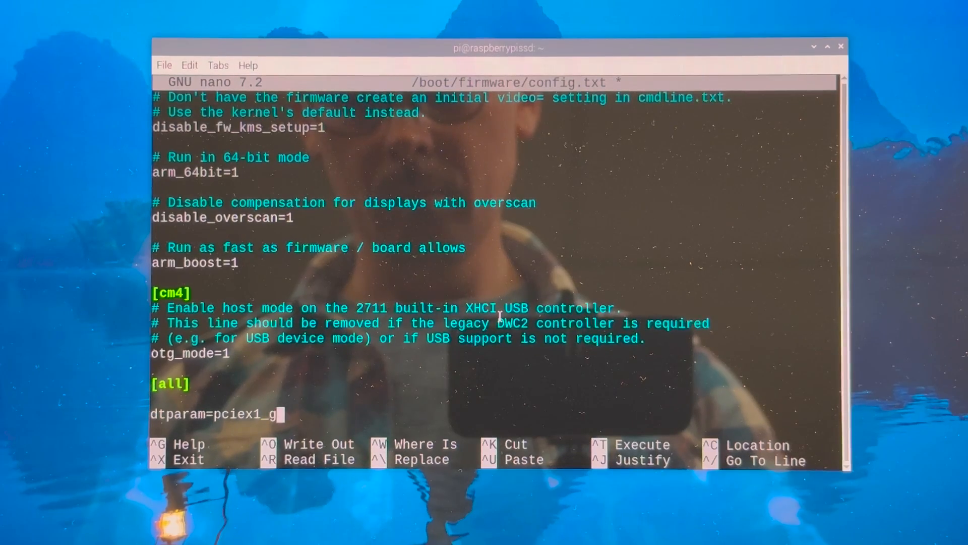
pyautogui.write('en=3')
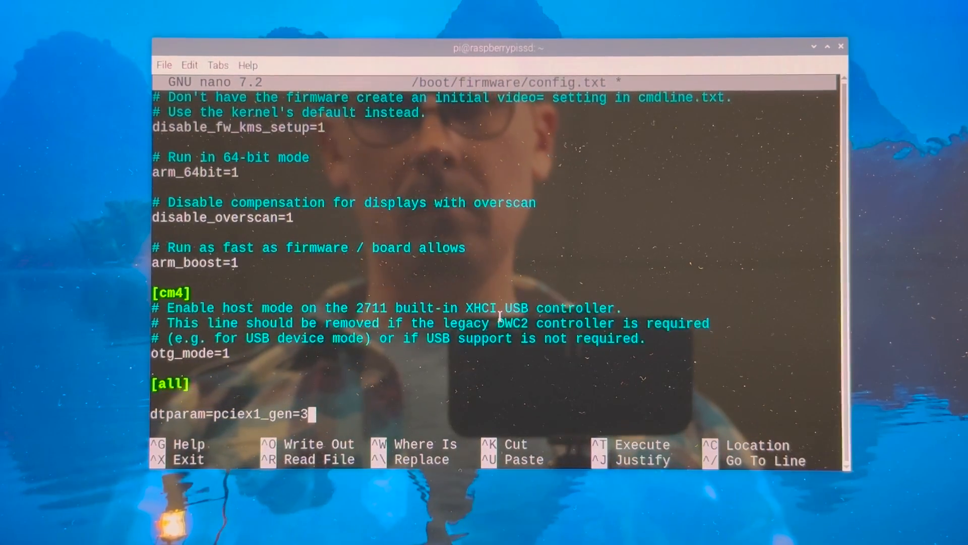
pyautogui.press('ctrl+o')
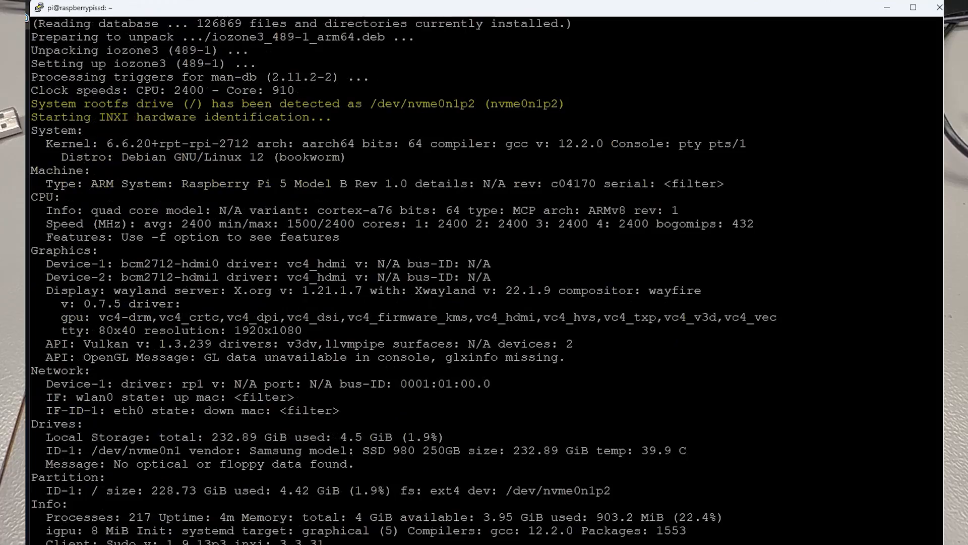
# - Scroll through the Storage.sh benchmark output showing the Samsung SSD 980 as root drive
pyautogui.scroll(-3)
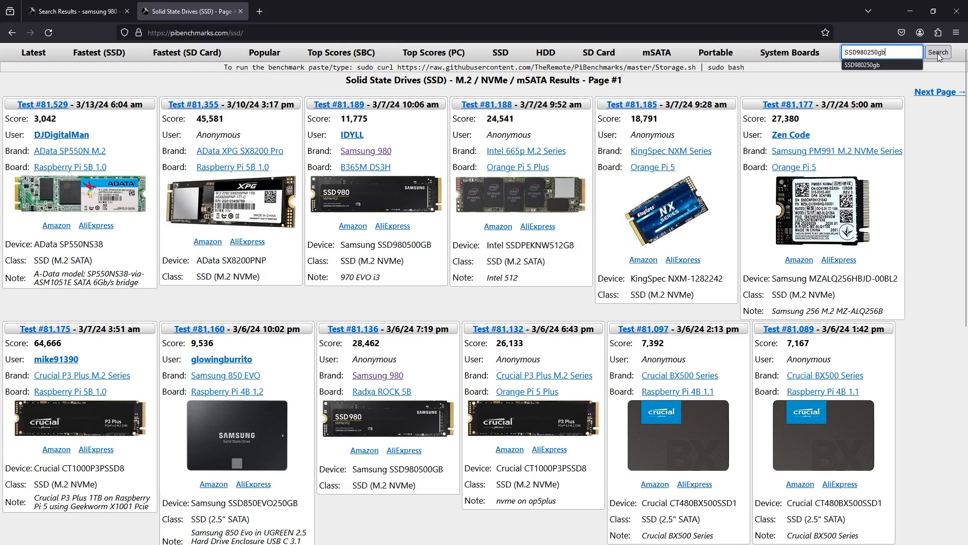
# - Search pibenchmarks for SSD980250gb and view the Samsung 980 250GB specs section
pyautogui.click(938, 52)
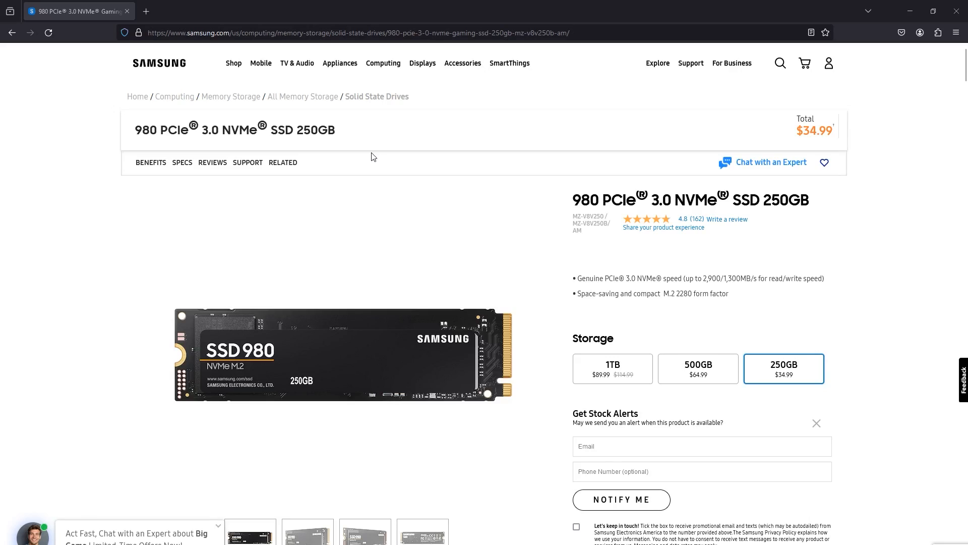
pyautogui.click(182, 163)
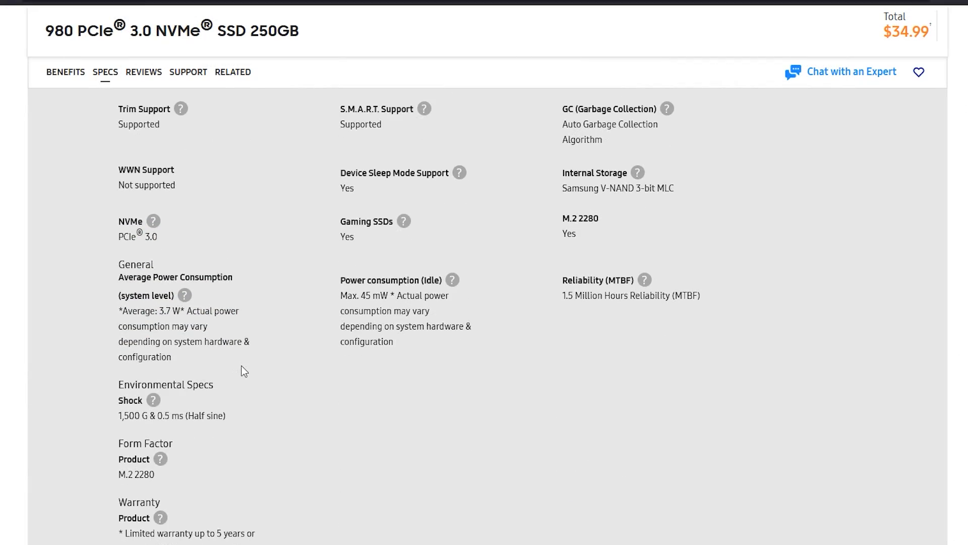